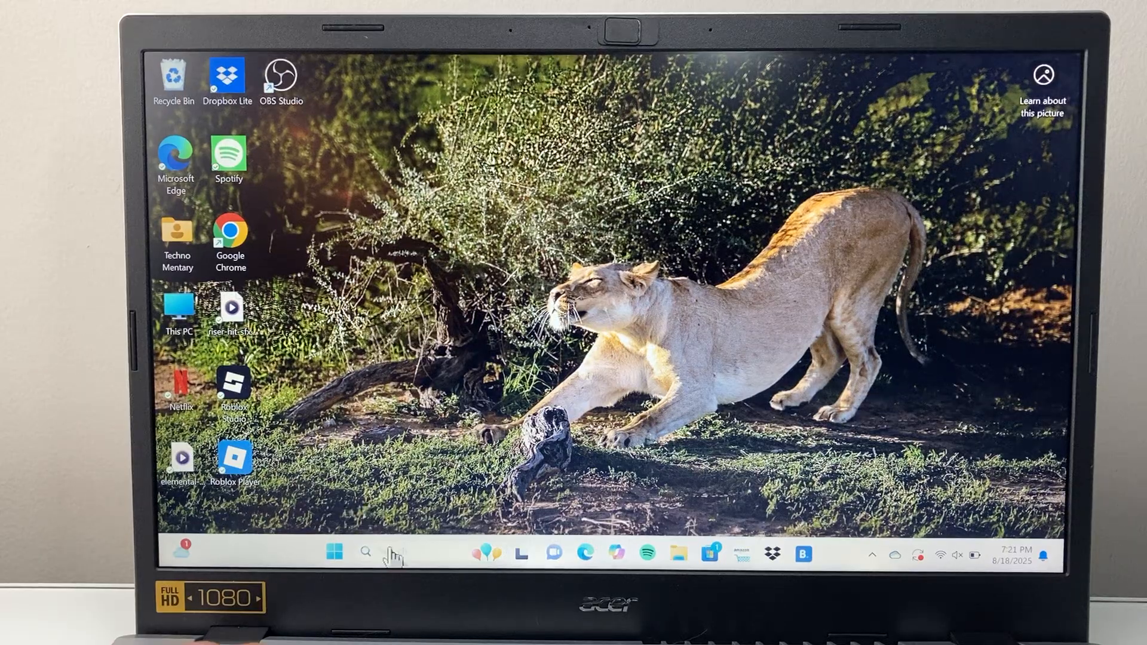
Search 'see' from the taskbar and launch Settings from Best match
left_click(365, 552)
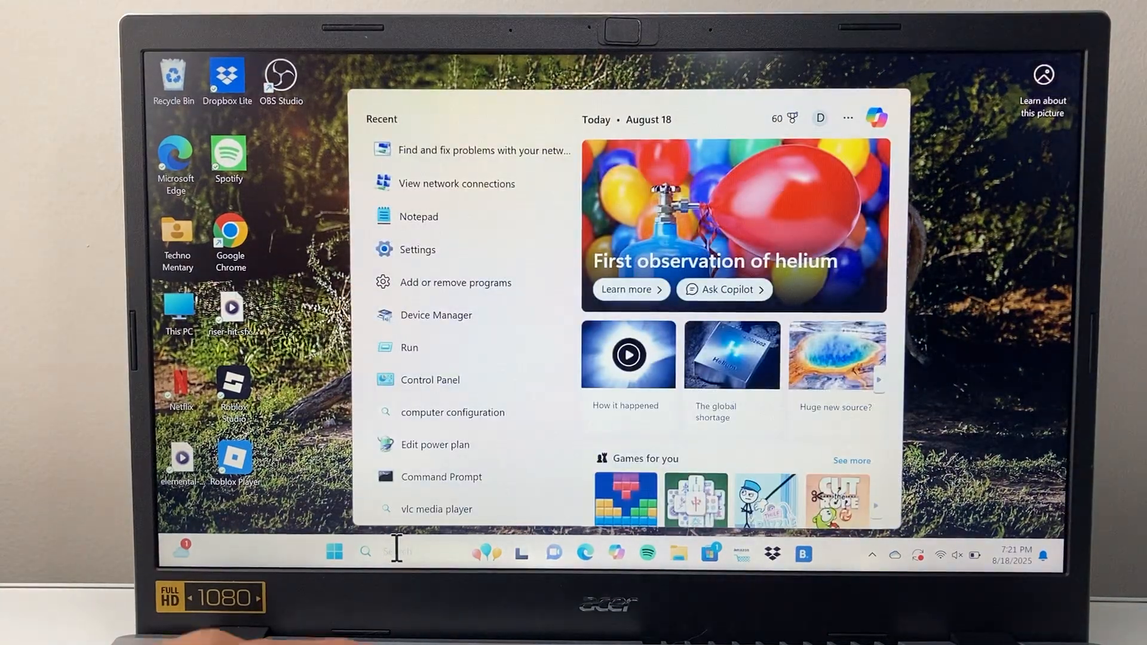
type("see")
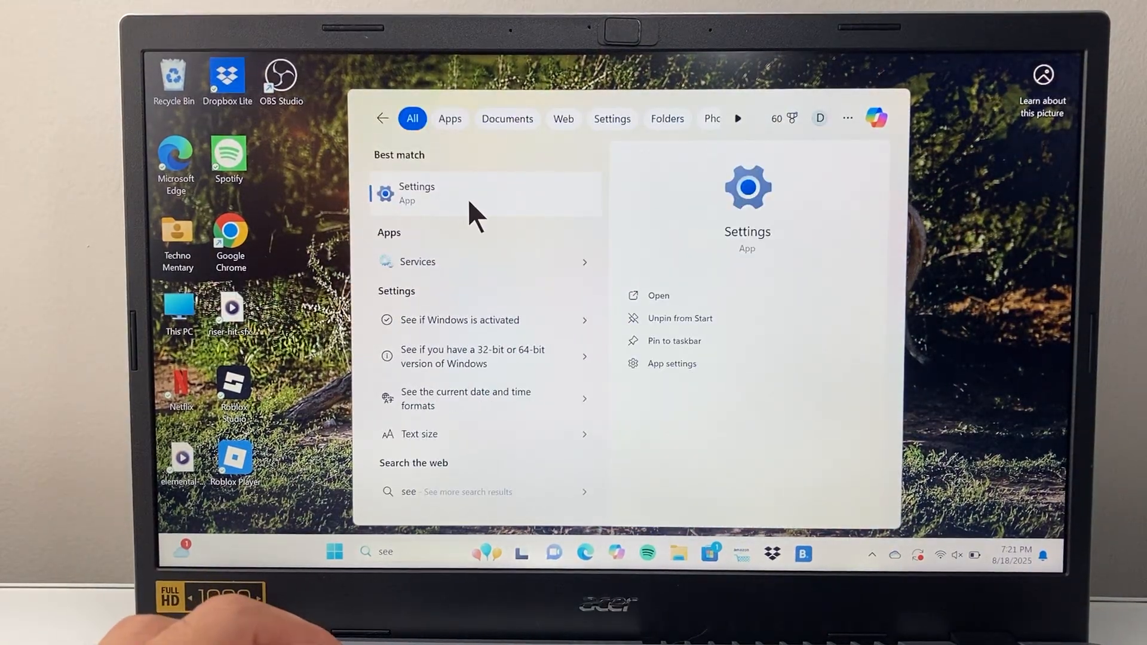
left_click(417, 193)
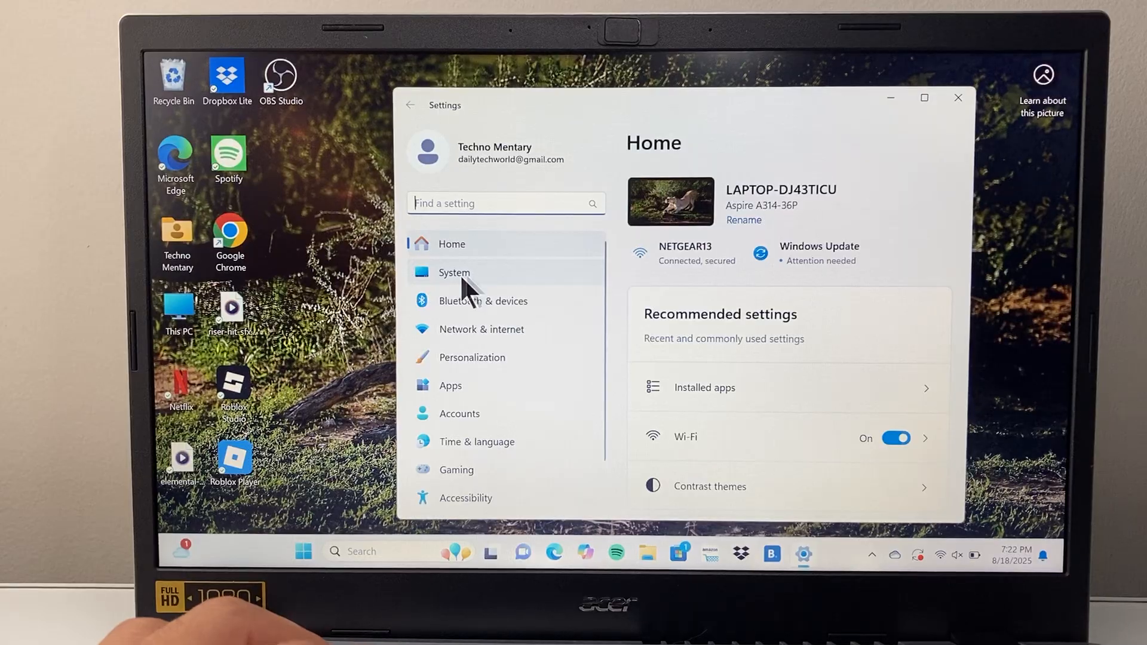
Go to the System page and scroll down to Recovery and Activation
left_click(454, 272)
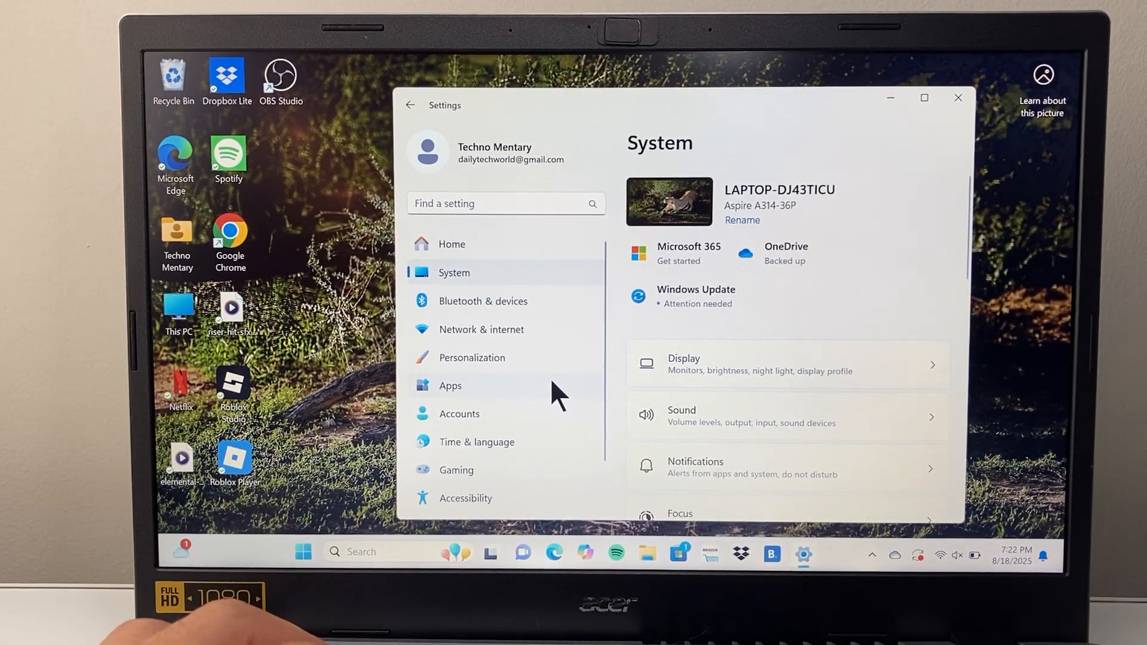
scroll("down", 3)
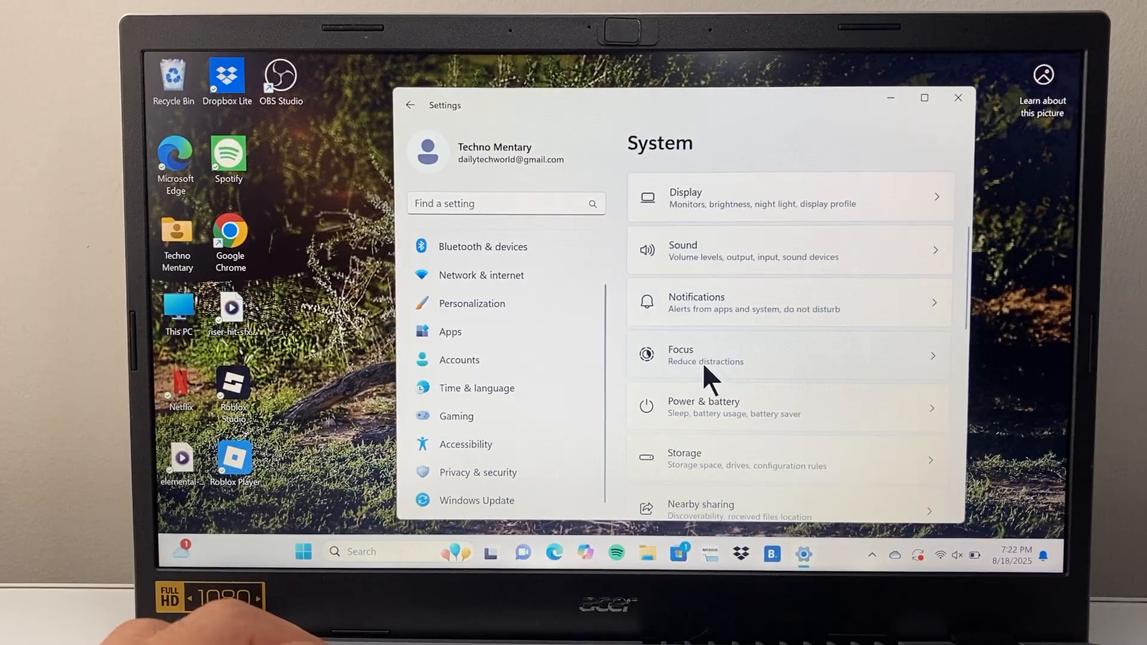
scroll("down", 3)
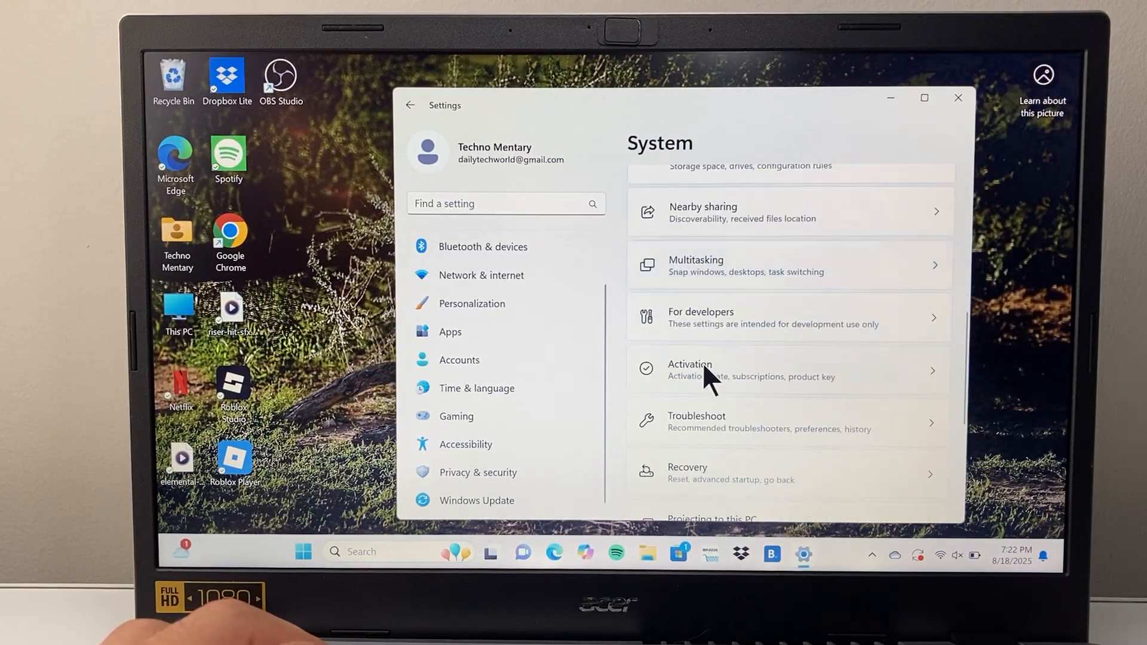
scroll("down", 3)
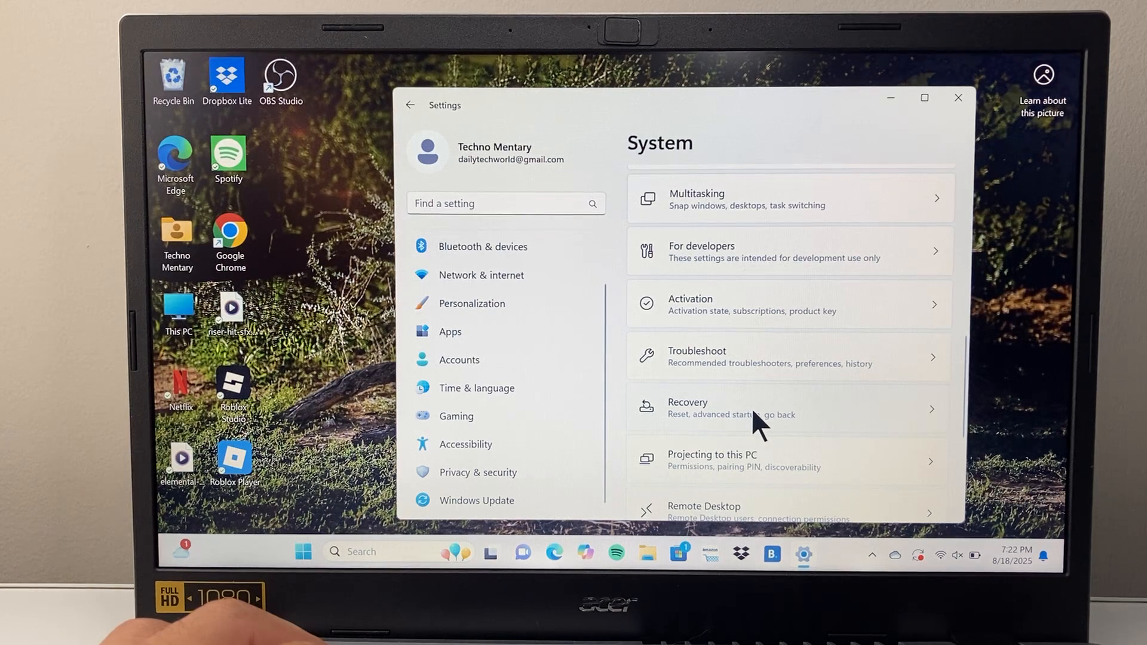
Open Recovery and start Reset PC under Recovery options
left_click(789, 408)
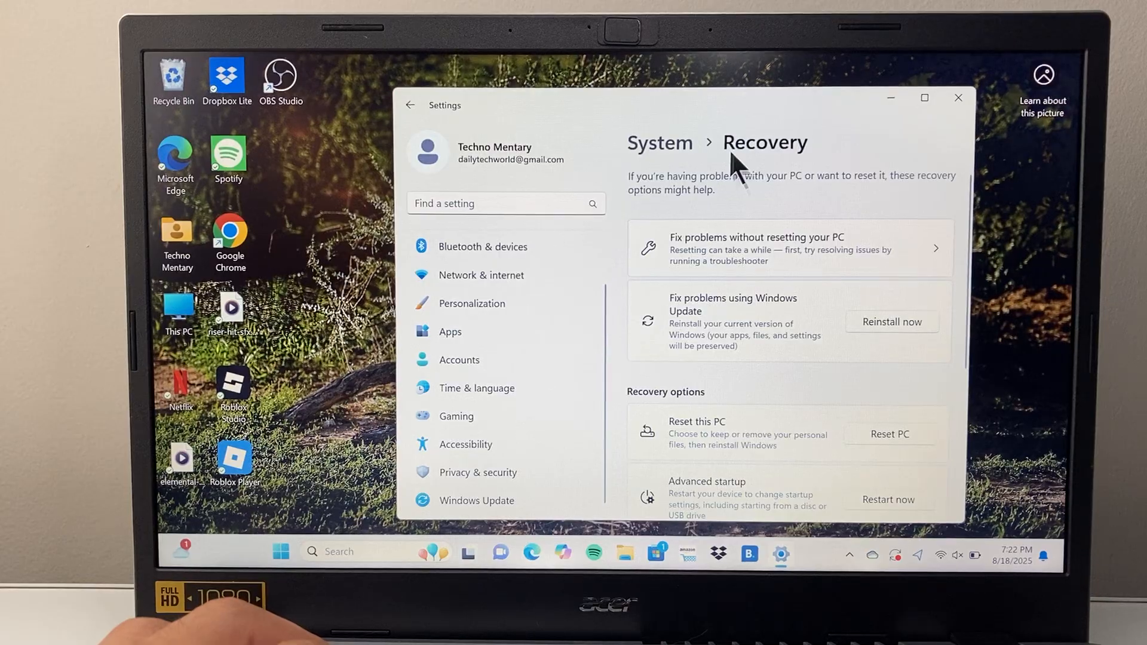
scroll("down", 3)
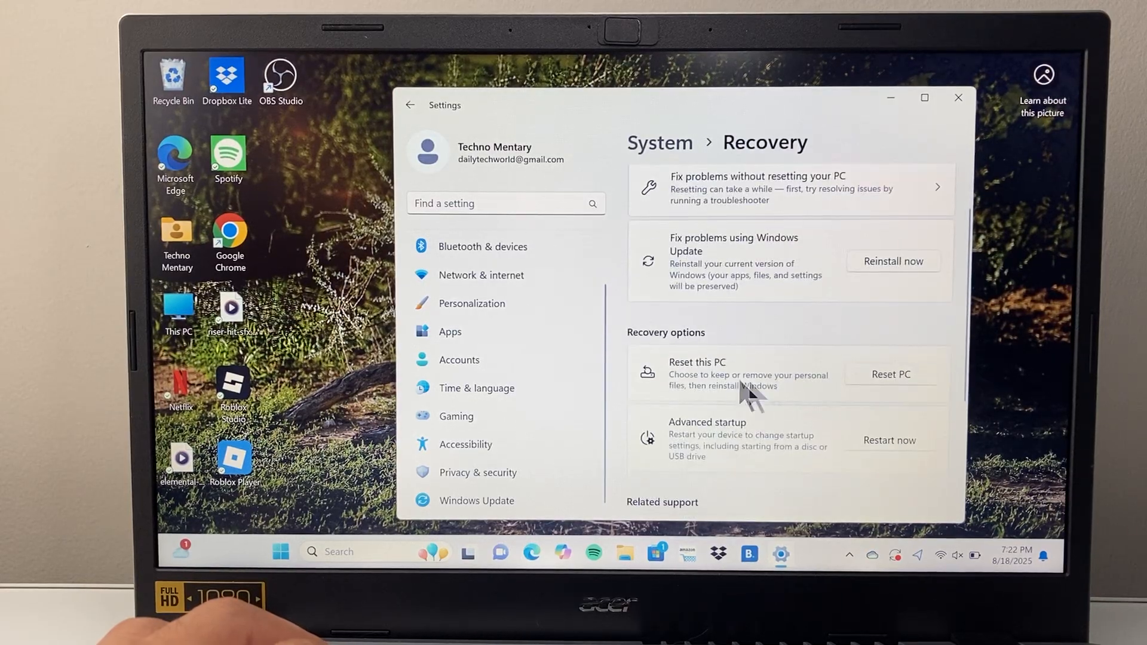
left_click(891, 374)
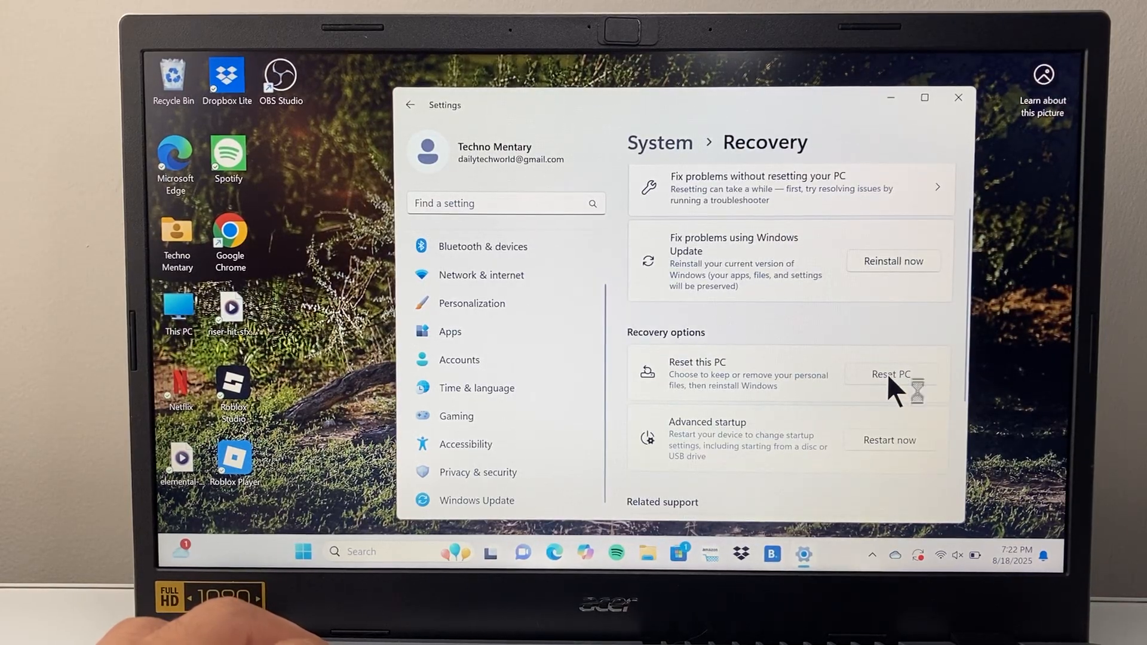
Click Reset PC again to bring up the 'Choose an option' wizard
left_click(893, 374)
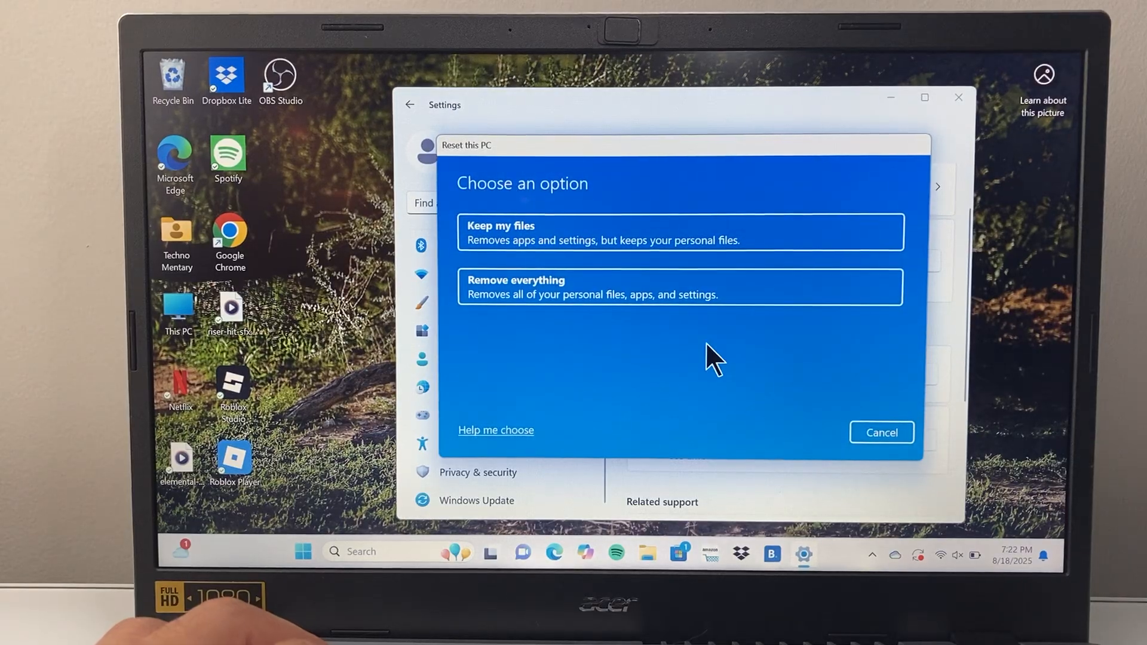
mouse_move(600, 235)
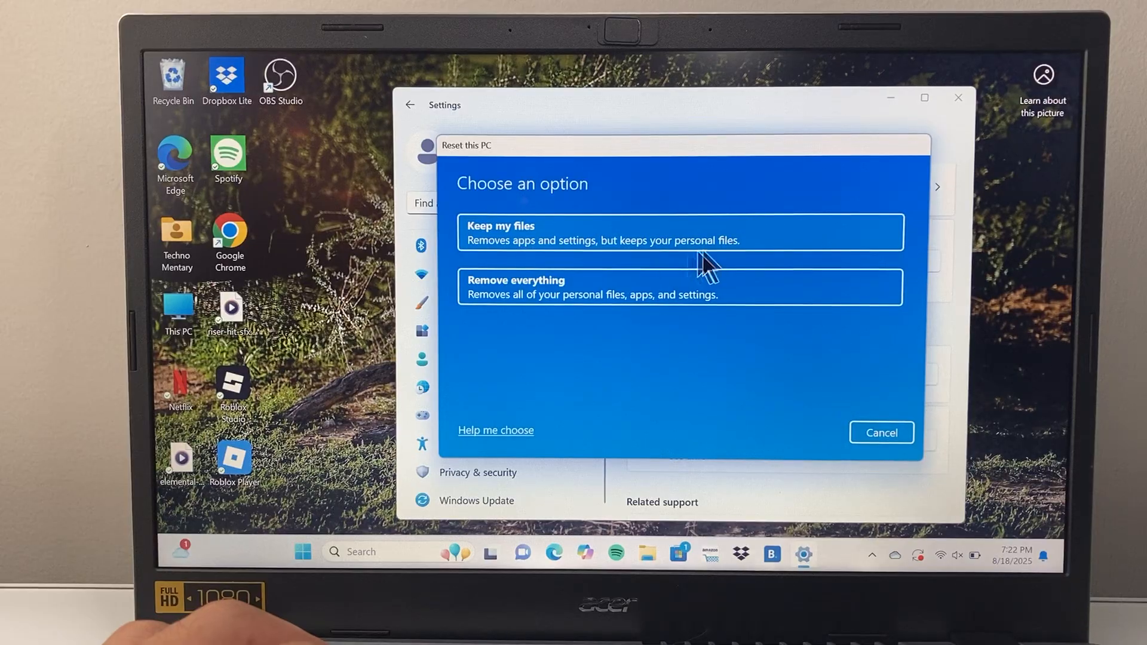
mouse_move(563, 326)
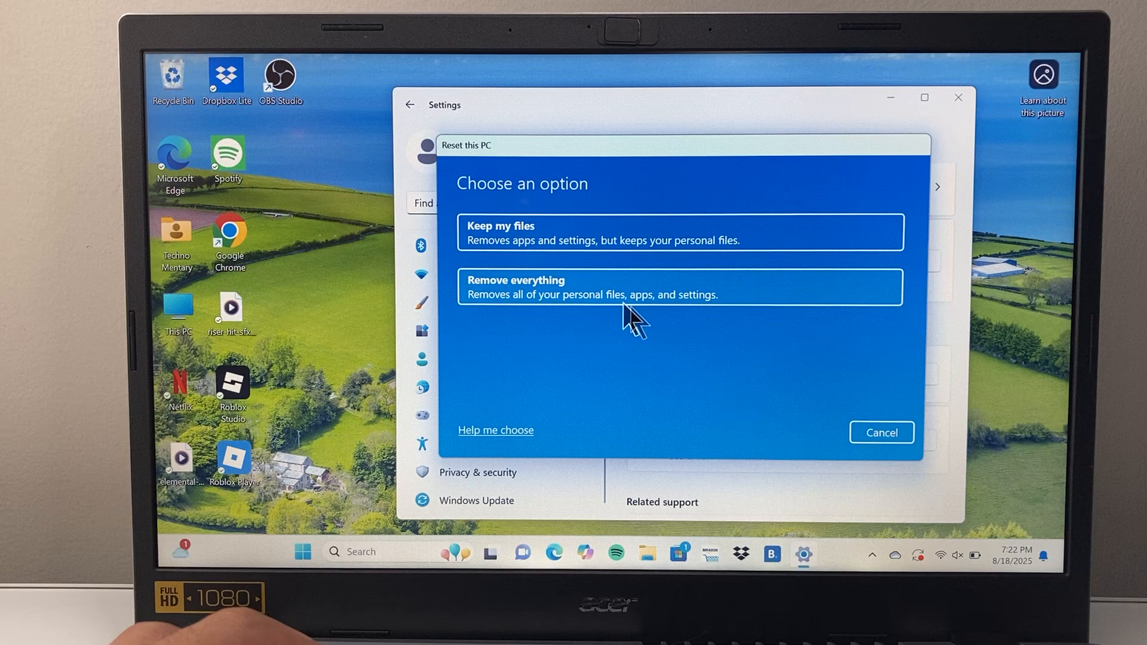
mouse_move(606, 303)
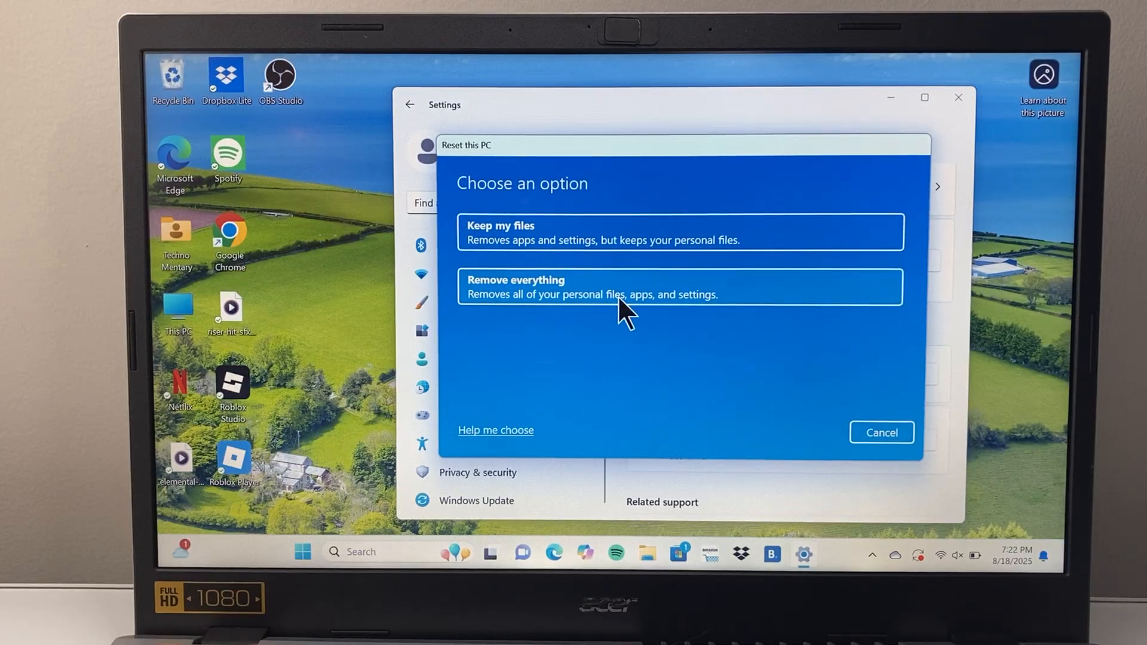
Choose 'Remove everything' in the Reset this PC wizard
left_click(678, 286)
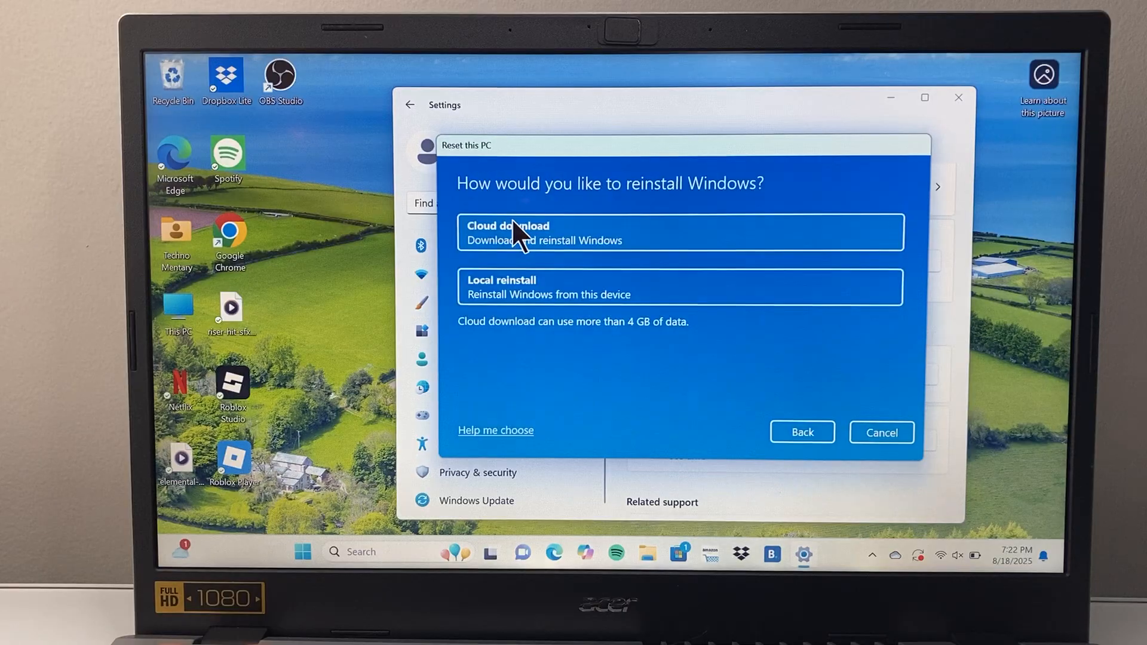
mouse_move(523, 260)
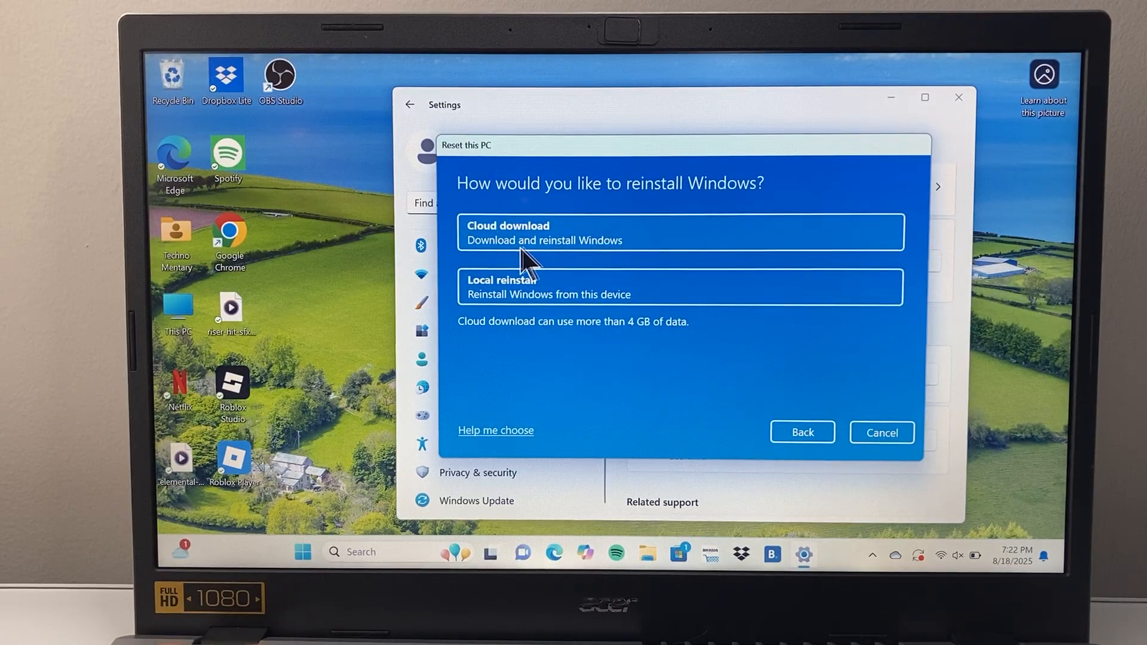
mouse_move(585, 263)
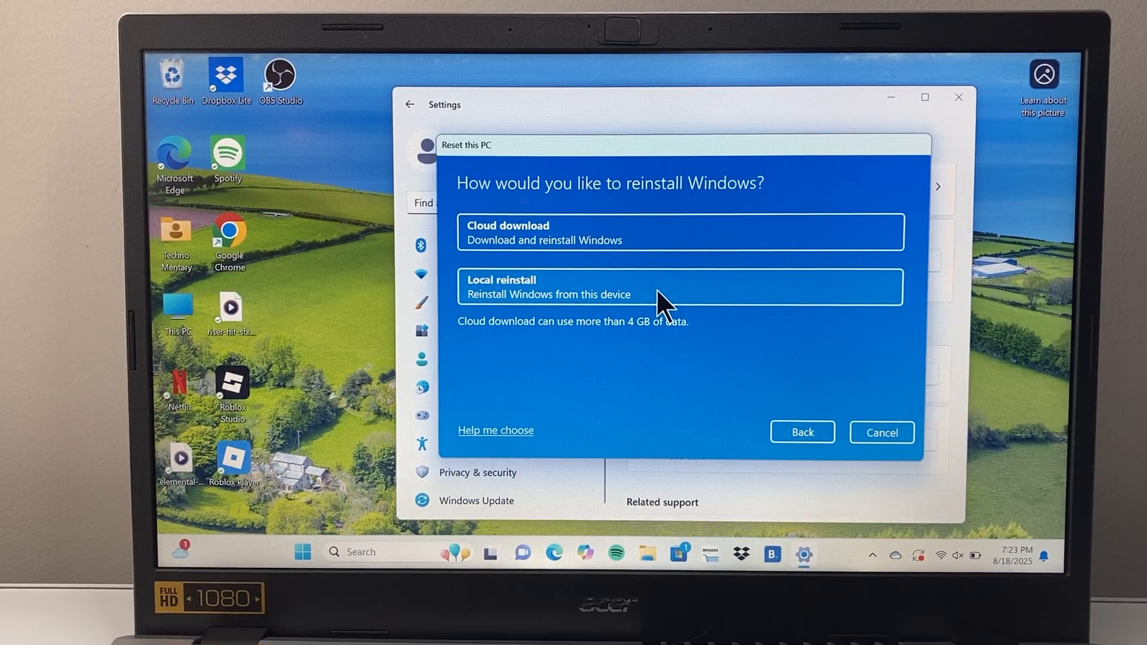
mouse_move(841, 340)
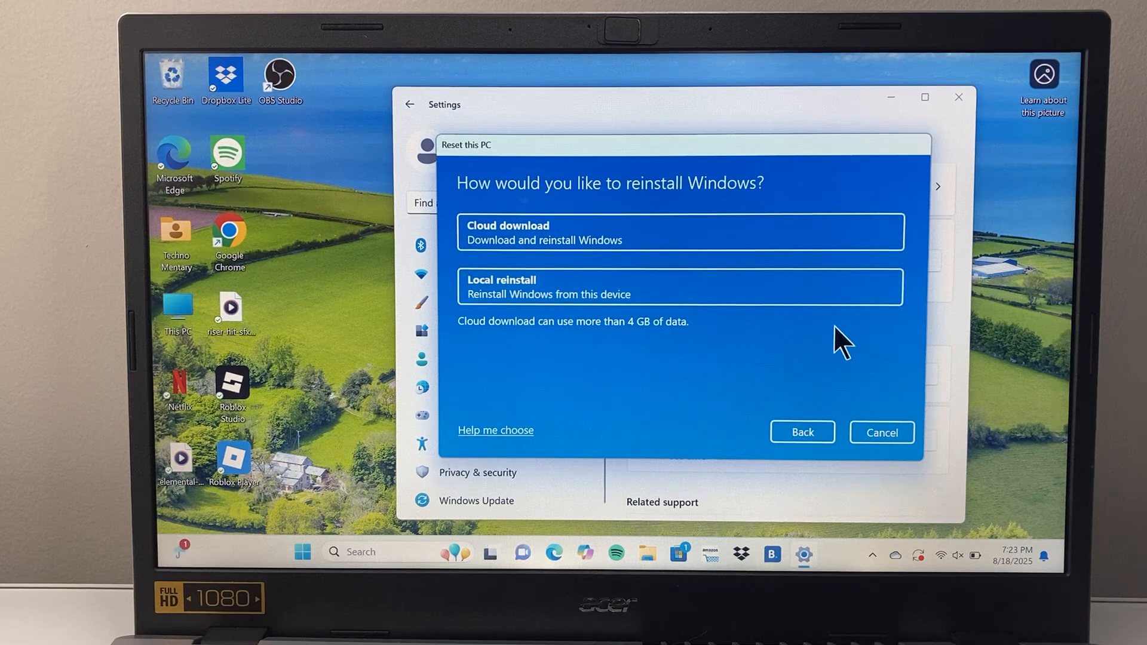